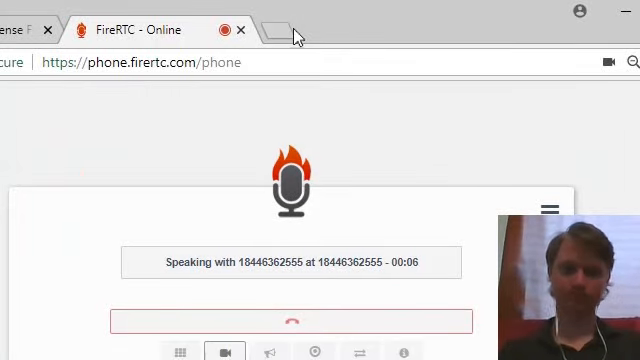
mouse_move(293, 30)
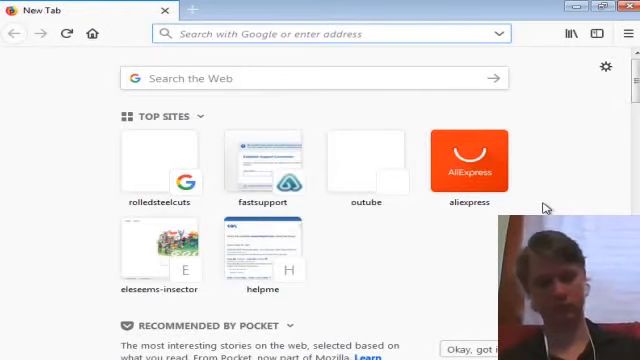
type("www.")
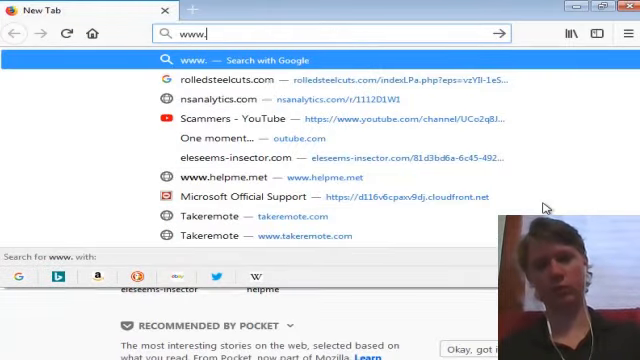
type("helpme.net/")
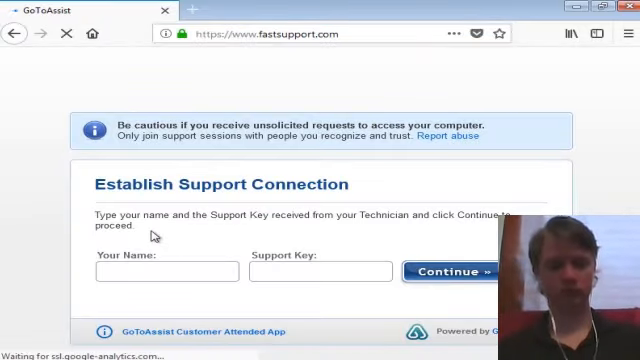
left_click(165, 271)
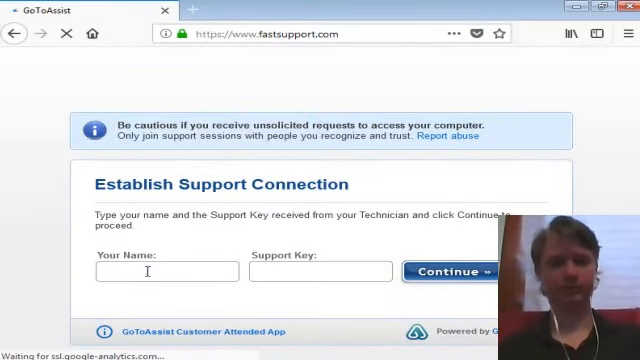
type("Kyle fckuw")
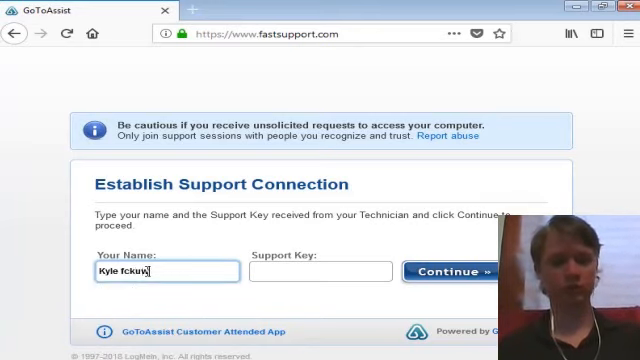
left_click(322, 271)
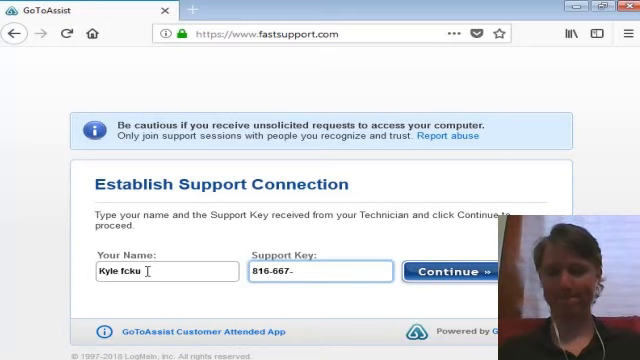
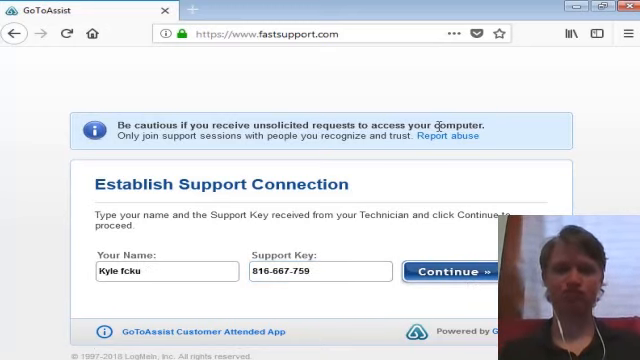
left_click(443, 271)
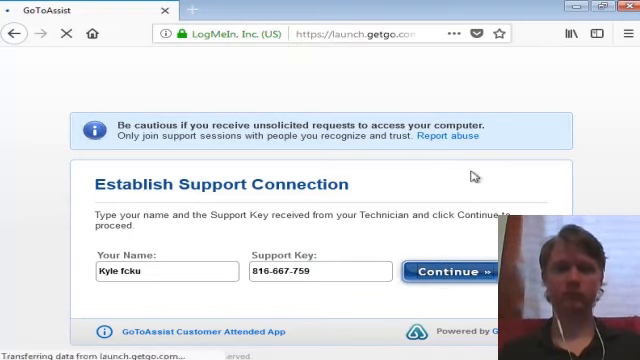
Approve the GoToAssist session request and dismiss the full-screen notice
left_click(446, 272)
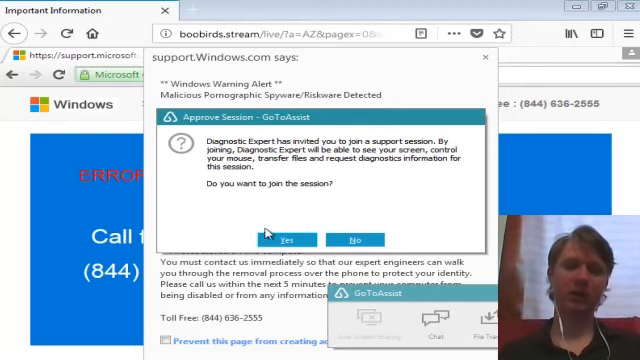
left_click(287, 237)
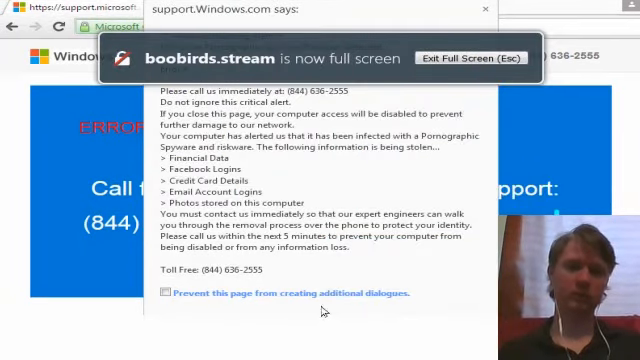
left_click(482, 58)
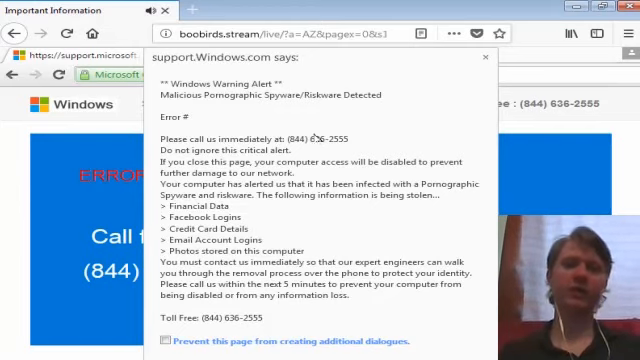
mouse_move(292, 22)
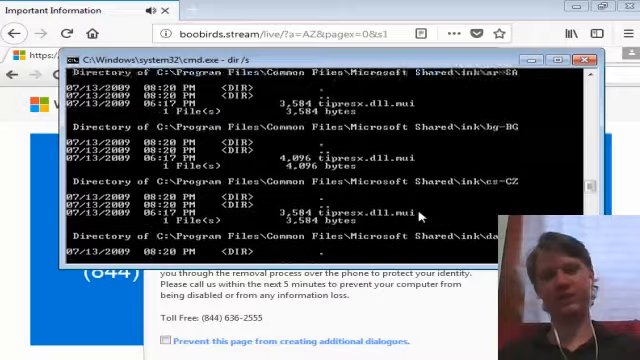
Scroll down through the dir /s recursive listing of Program Files in Command Prompt
scroll("down", 3)
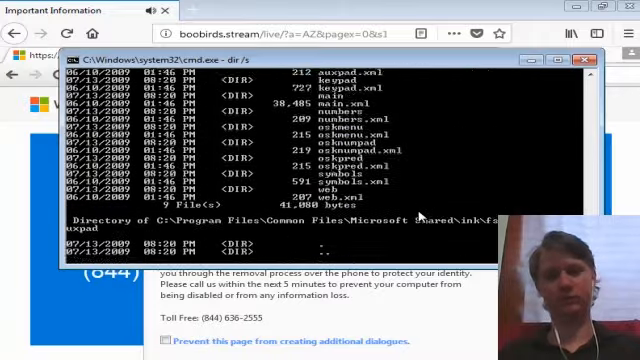
scroll("down", 3)
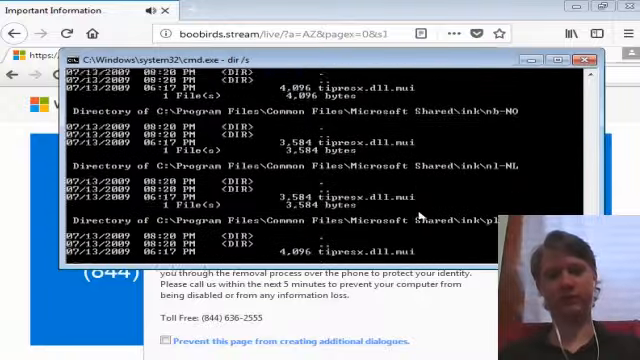
scroll("down", 3)
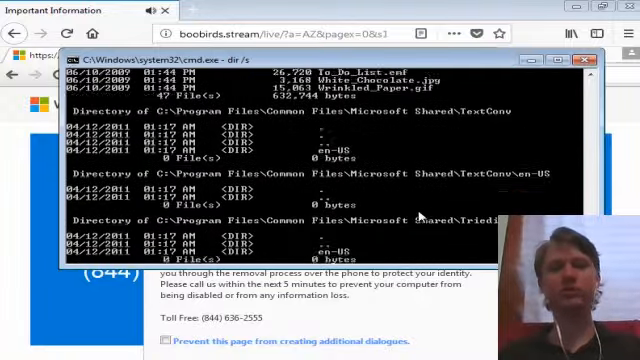
scroll("down", 3)
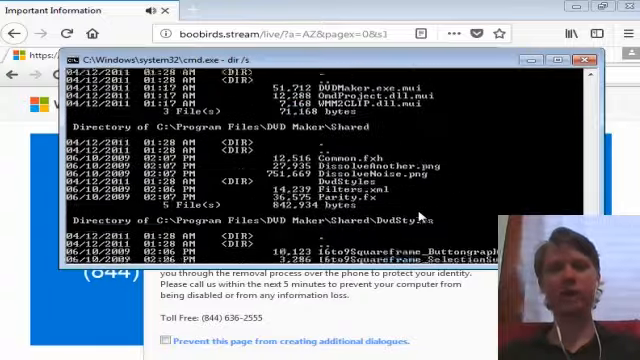
scroll("down", 3)
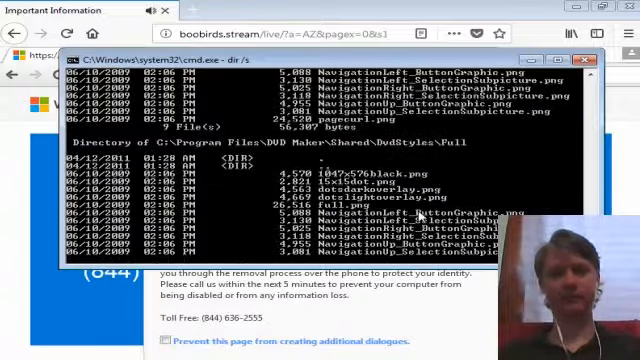
scroll("down", 3)
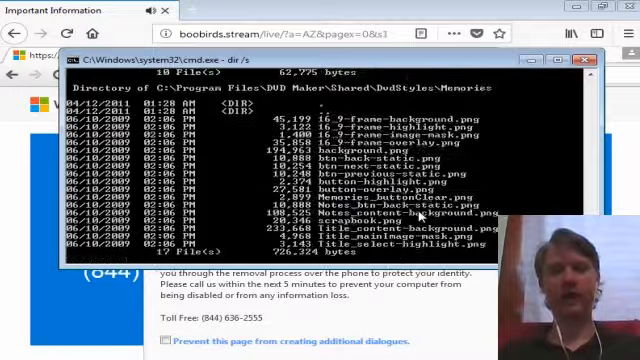
scroll("down", 3)
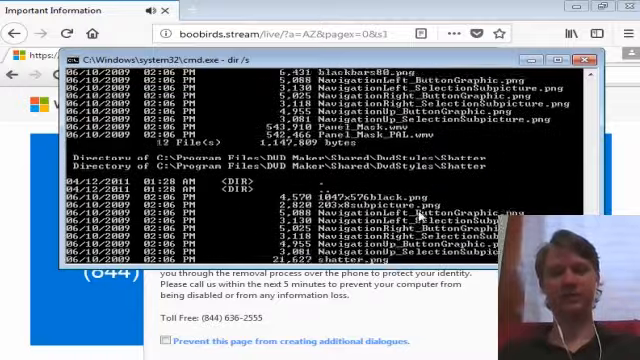
scroll("down", 3)
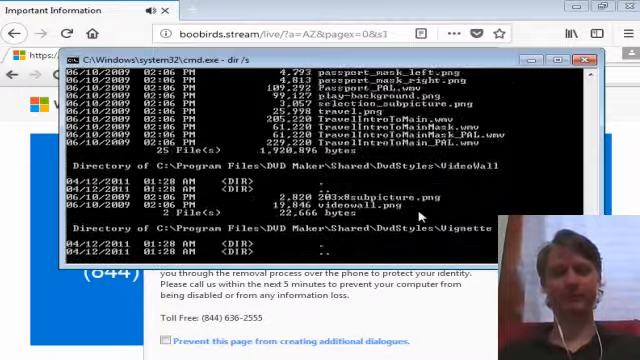
scroll("down", 3)
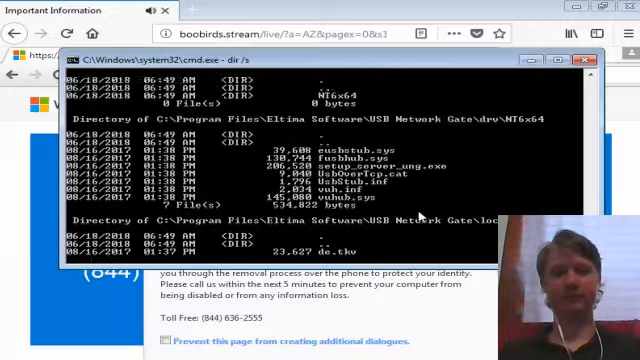
scroll("down", 3)
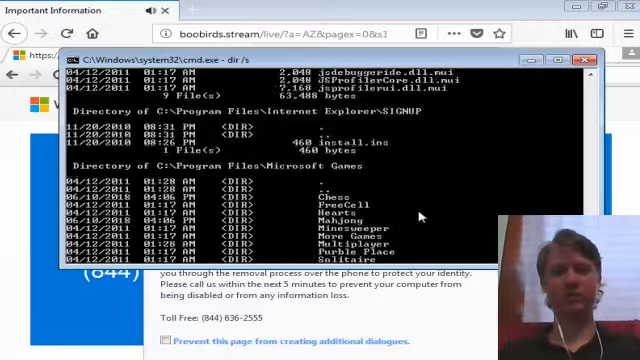
scroll("down", 3)
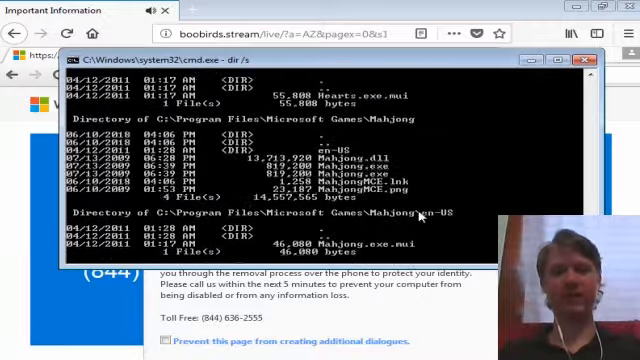
scroll("down", 3)
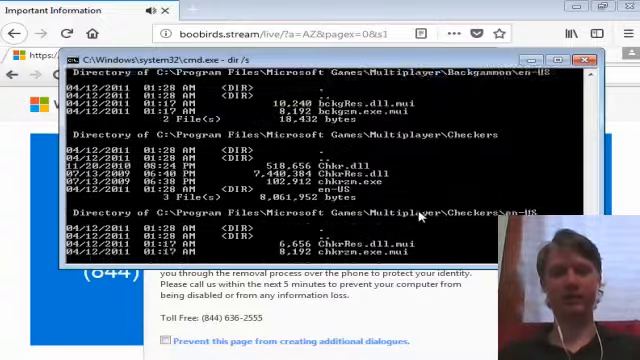
scroll("down", 3)
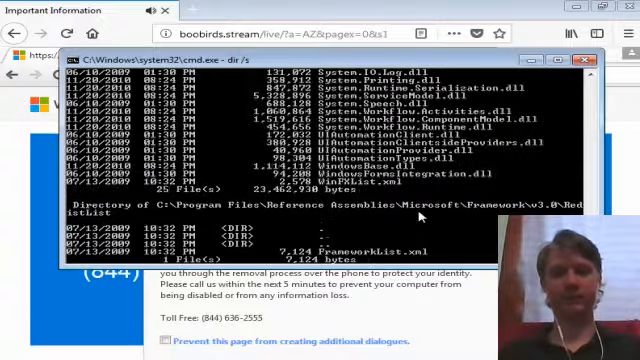
scroll("down", 3)
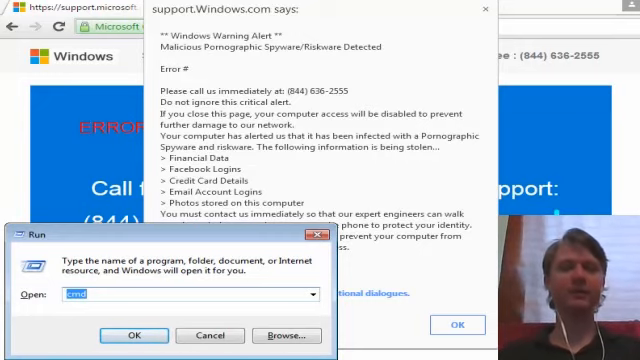
Run syskey from the Run box, reaching the SAM Lock Tool permission prompt
type("syskey")
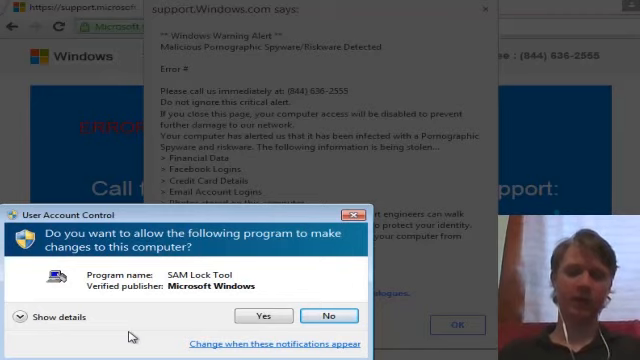
left_click(261, 315)
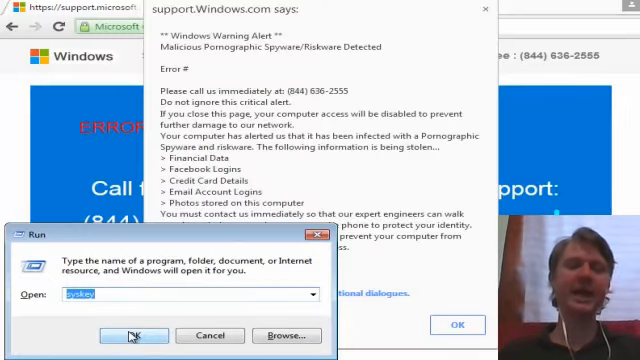